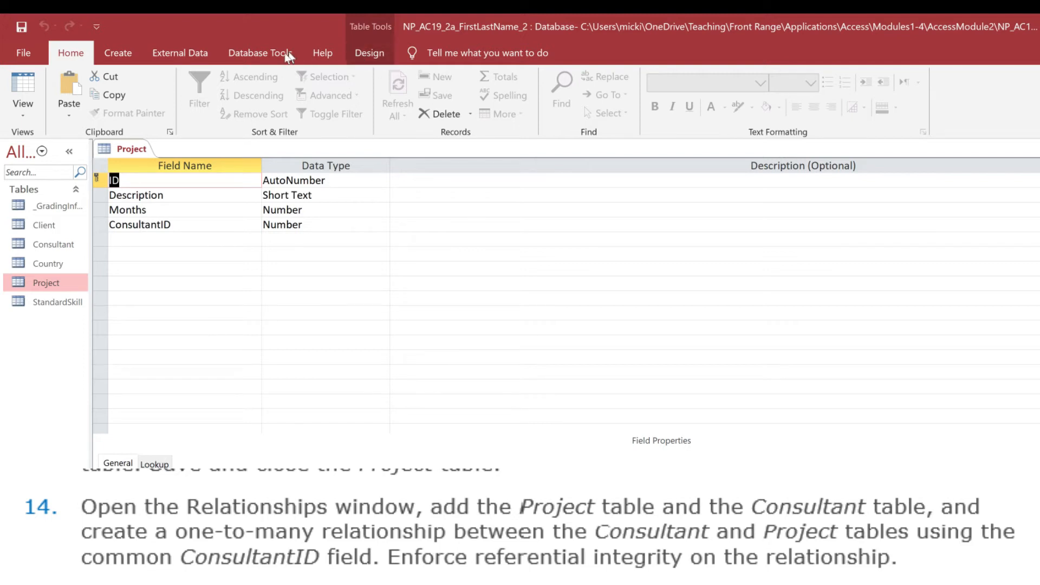
Open the Relationships window from the Database Tools ribbon
left_click(260, 52)
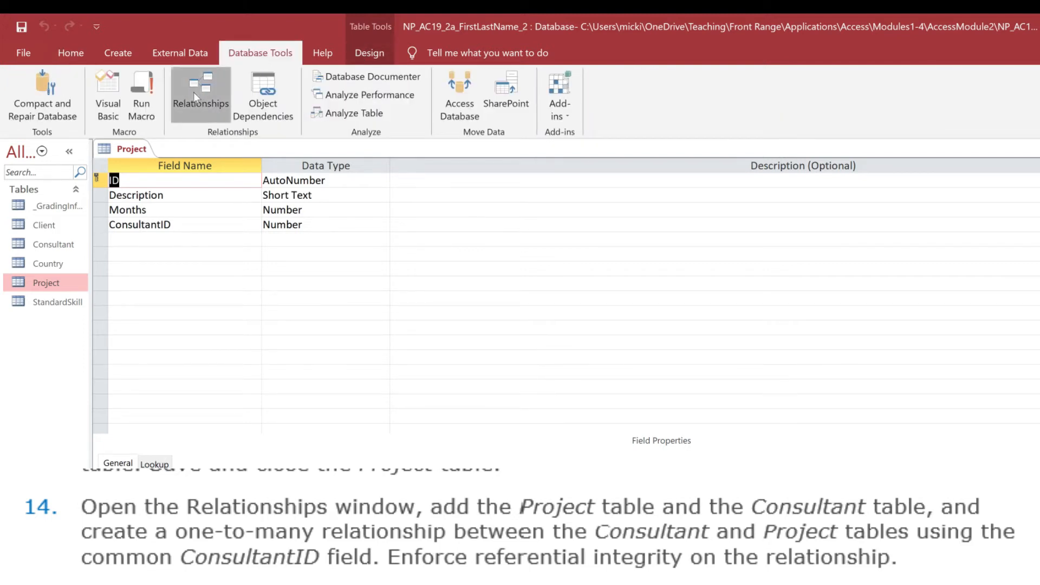
left_click(201, 96)
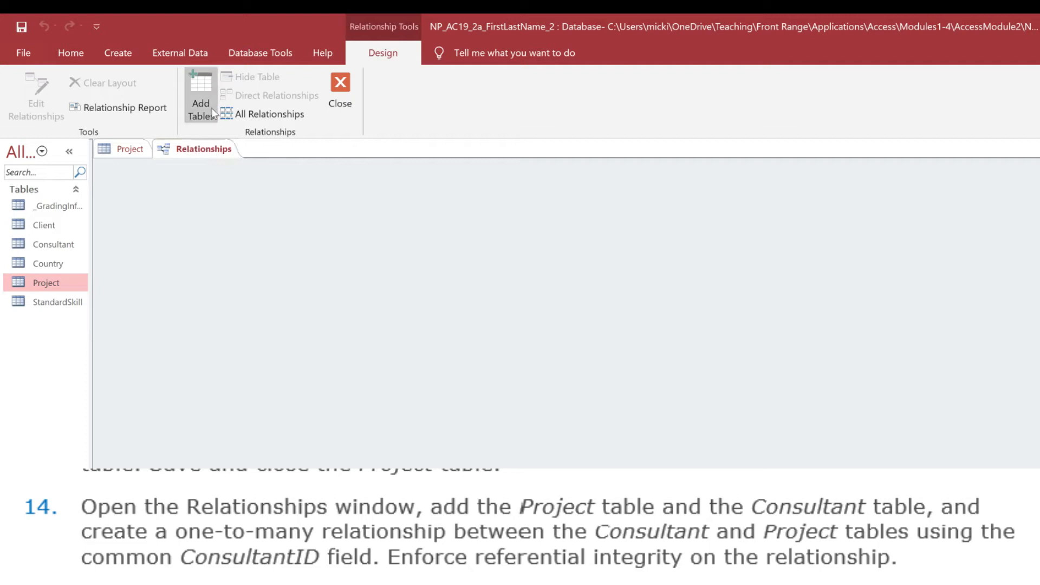
Add the Project and Consultant tables from Show Table and close the dialog
left_click(200, 96)
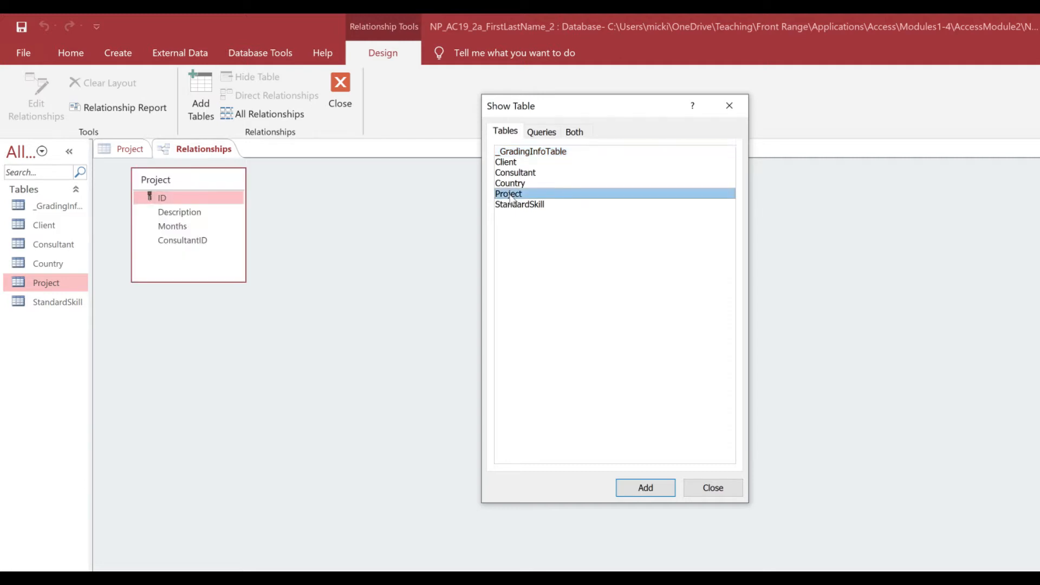
mouse_move(527, 175)
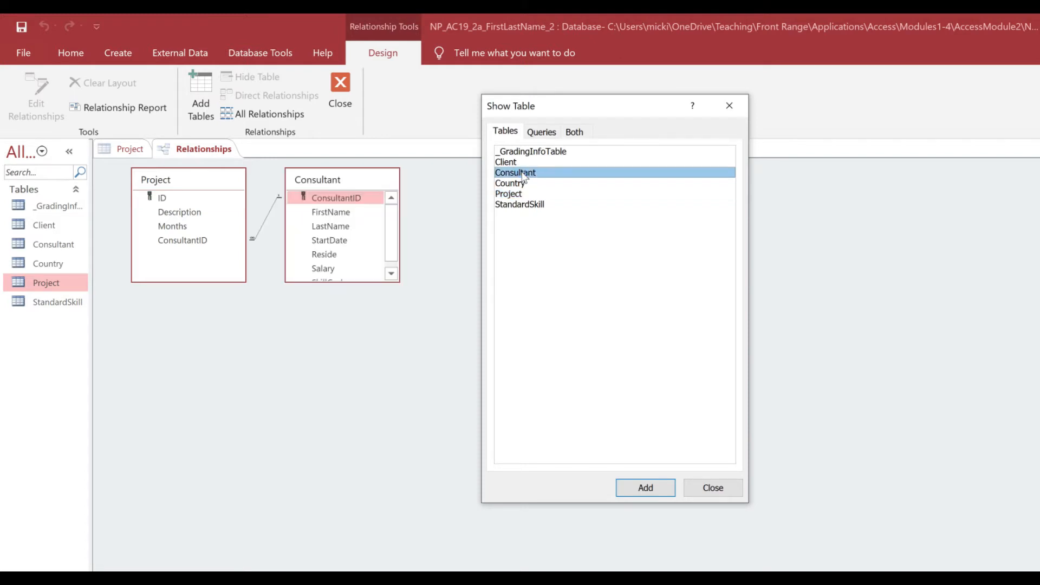
mouse_move(635, 111)
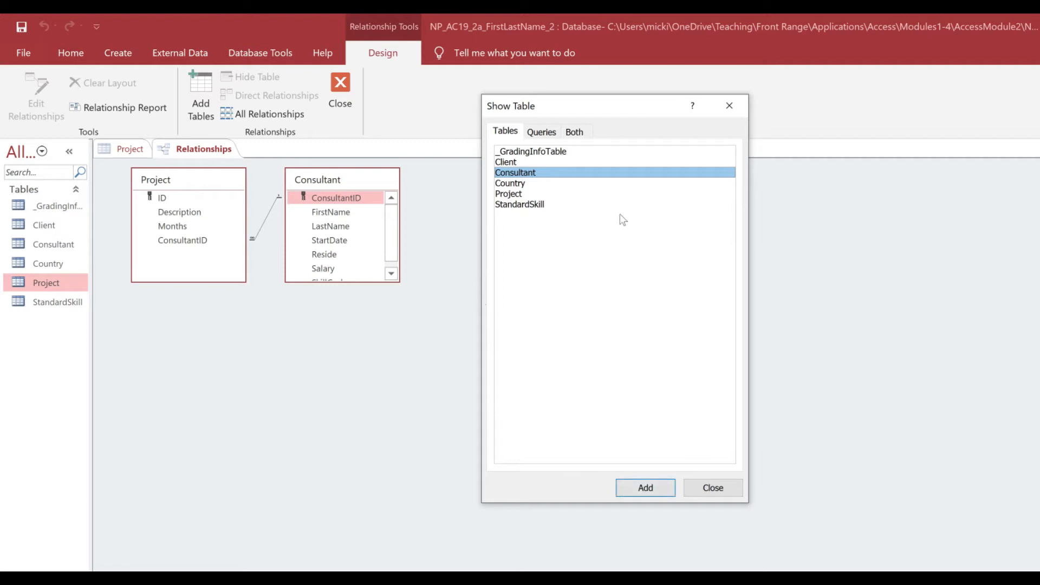
mouse_move(572, 117)
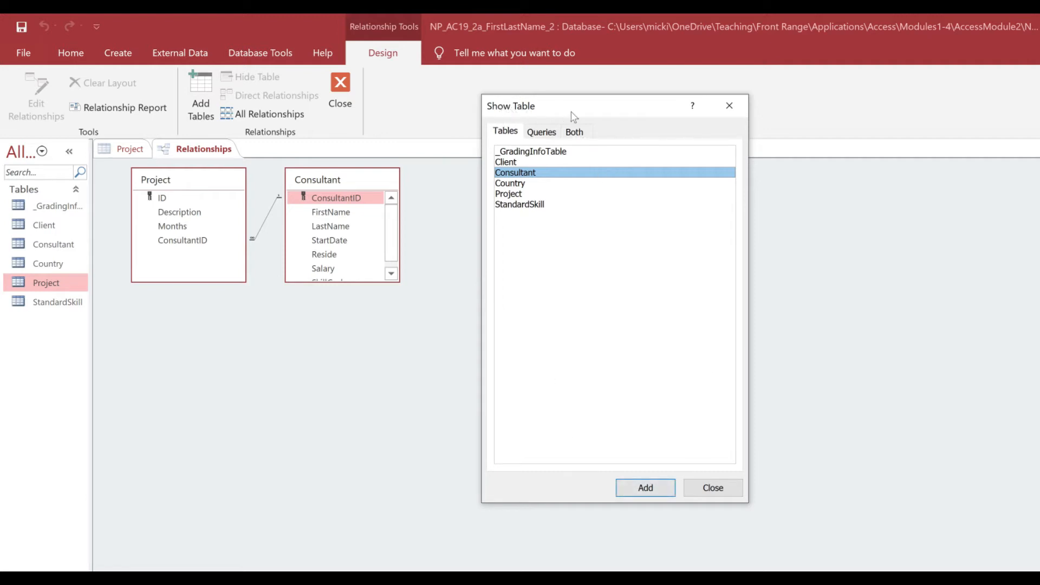
left_click(712, 488)
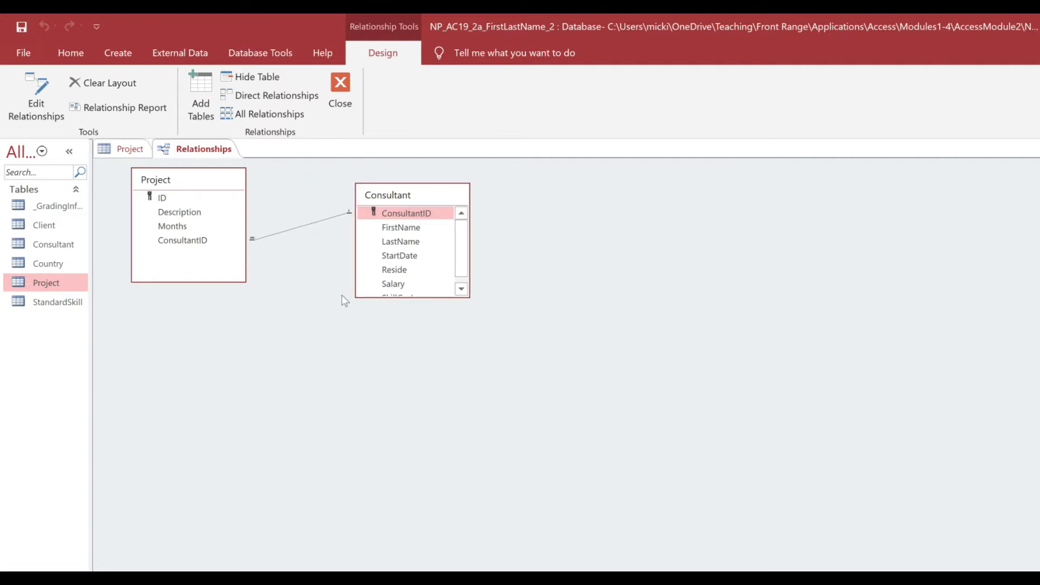
mouse_move(290, 233)
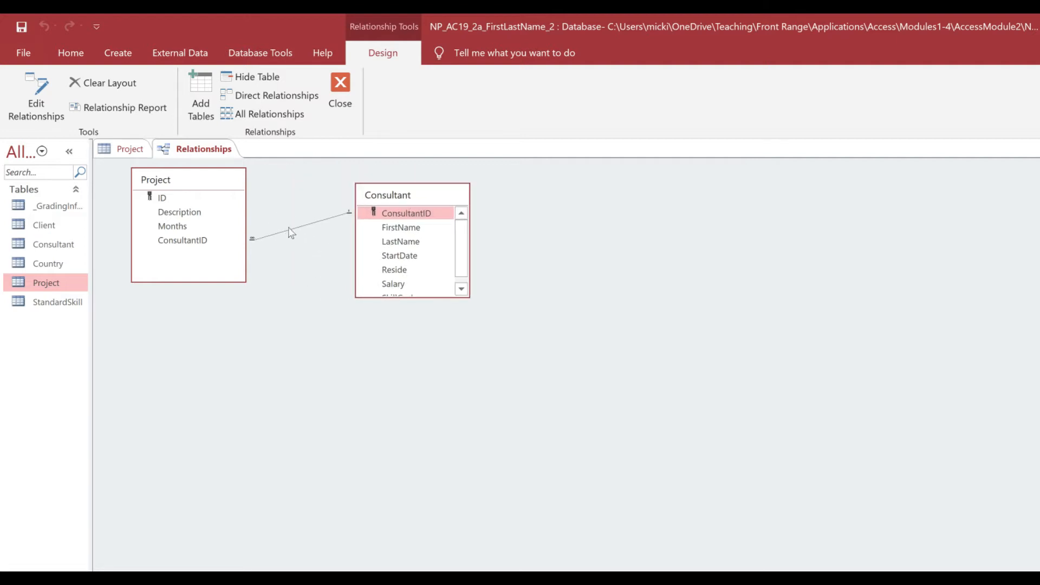
Bring up the shortcut menu on the Project–Consultant ConsultantID join line
right_click(290, 232)
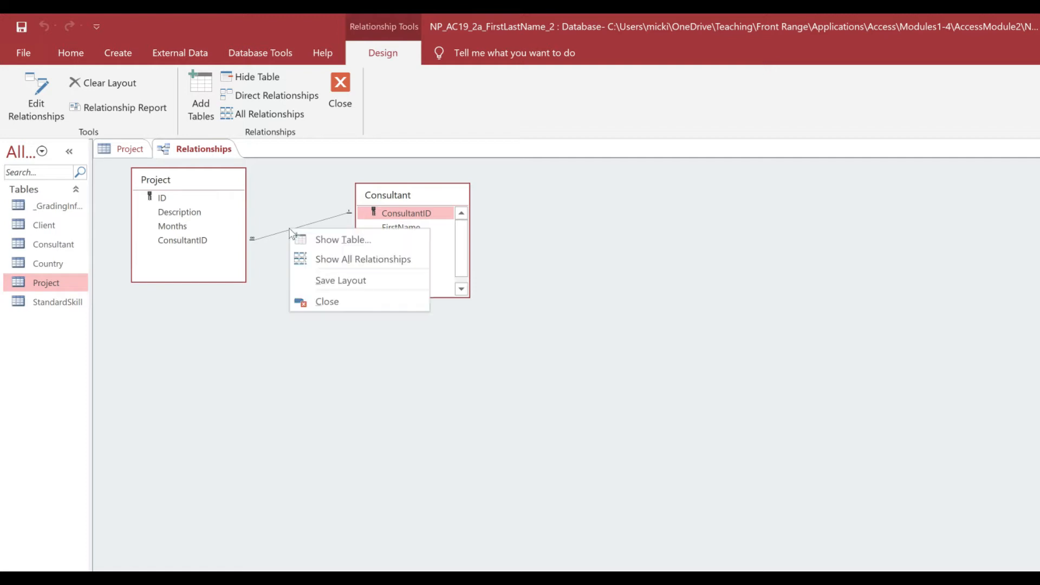
mouse_move(278, 237)
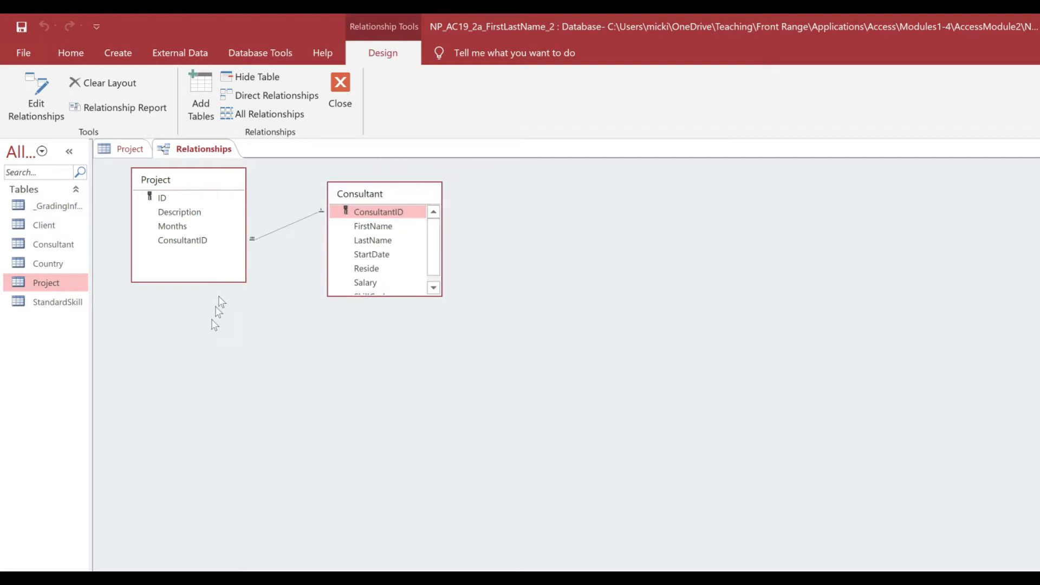
mouse_move(587, 19)
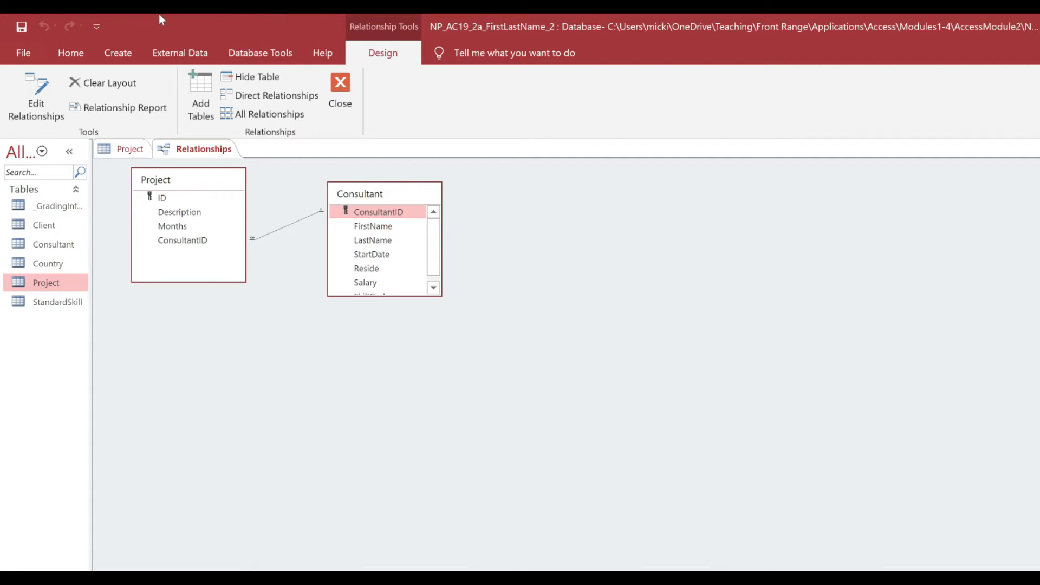
mouse_move(201, 18)
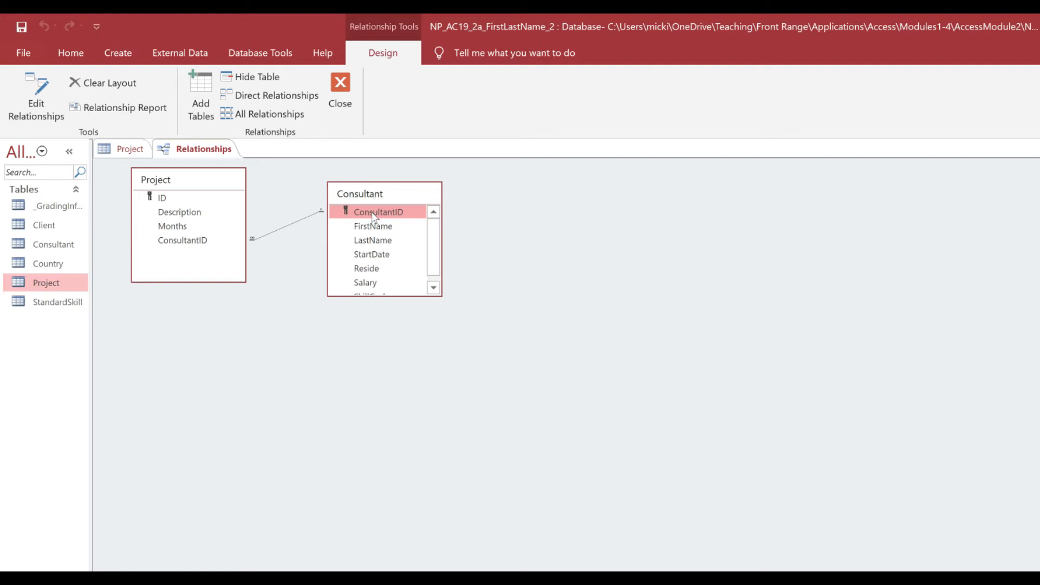
mouse_move(338, 216)
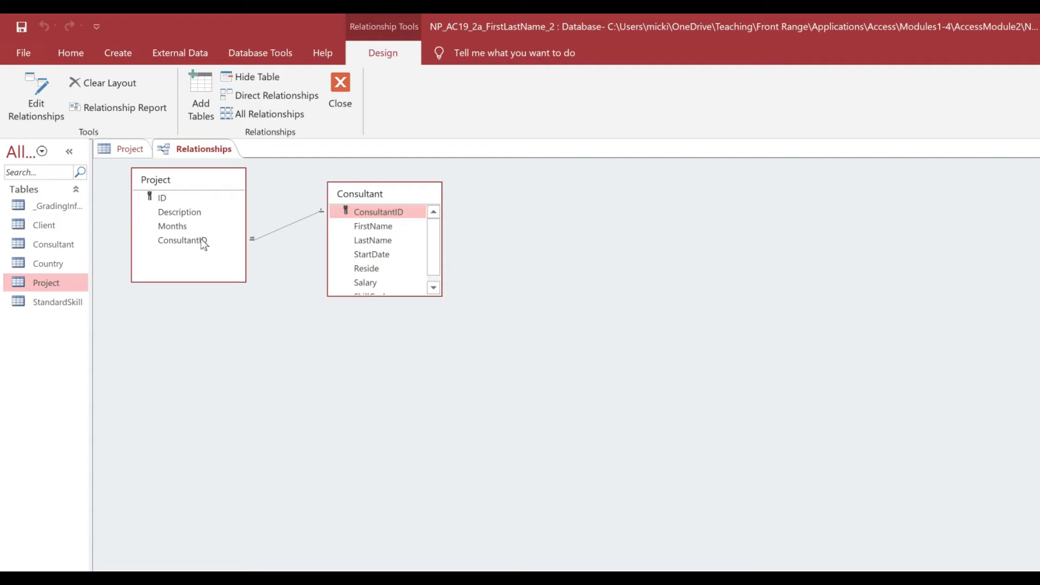
mouse_move(191, 249)
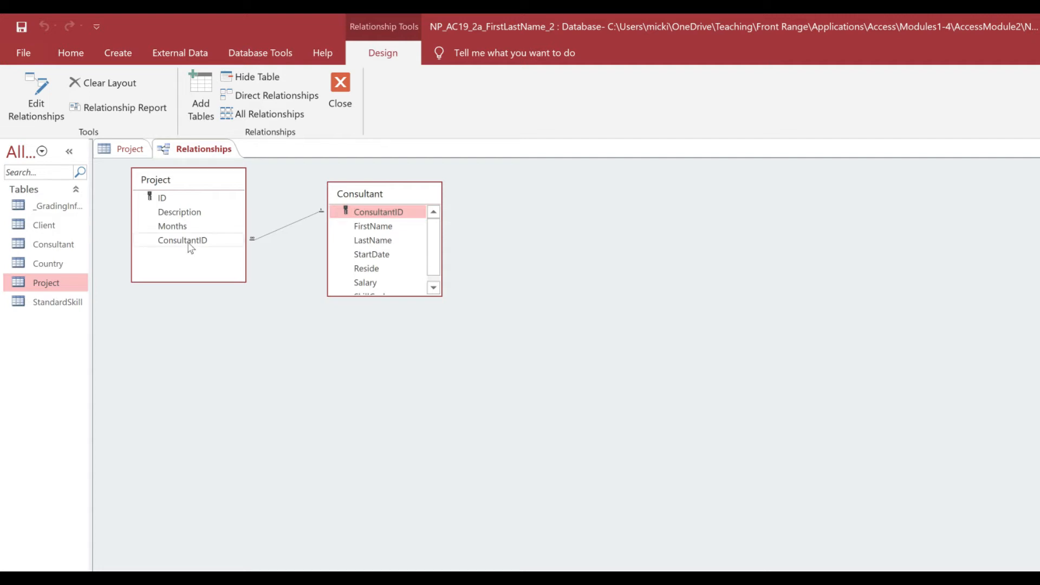
mouse_move(188, 246)
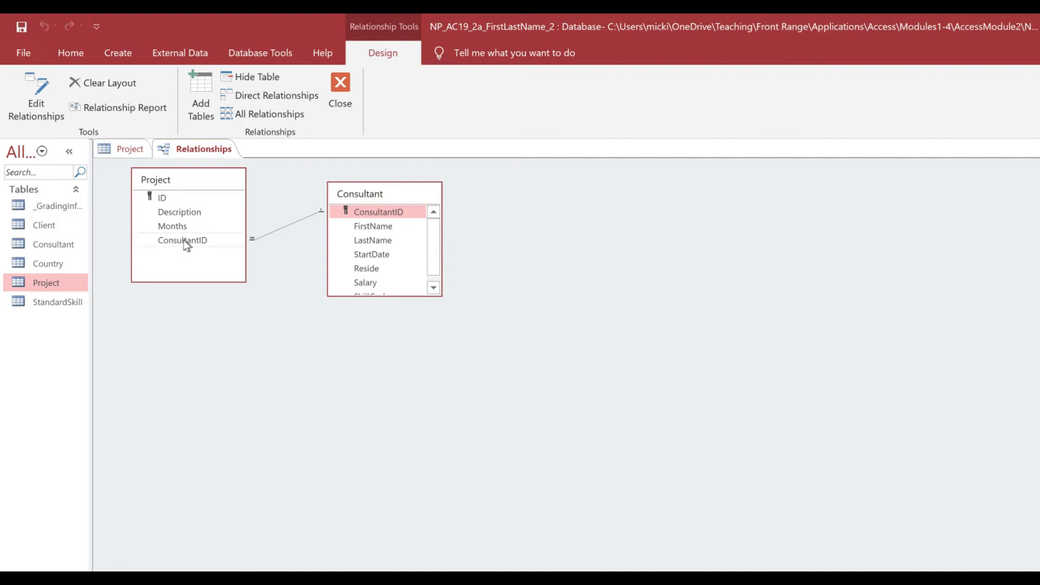
mouse_move(224, 276)
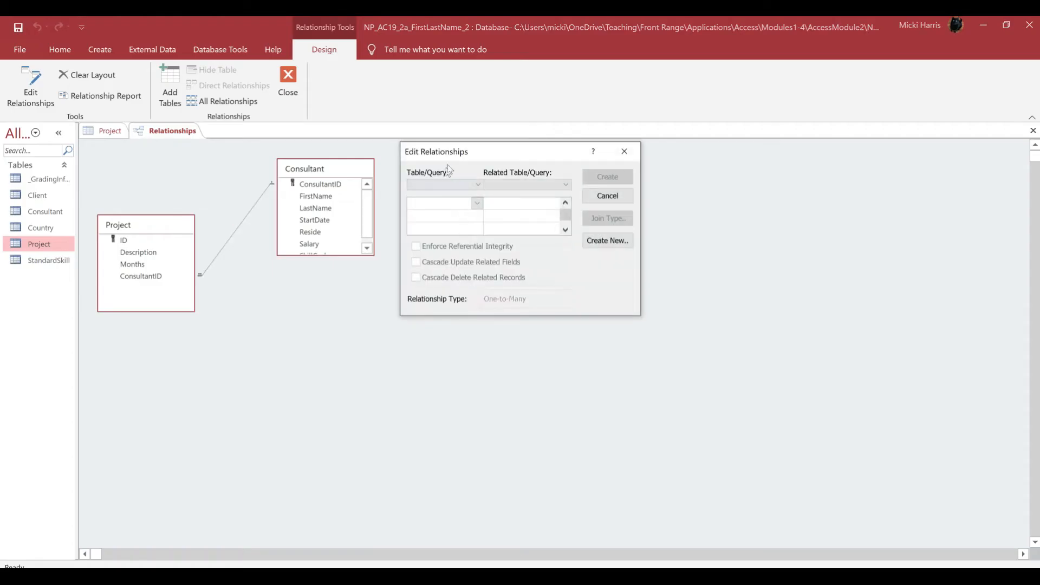
mouse_move(458, 157)
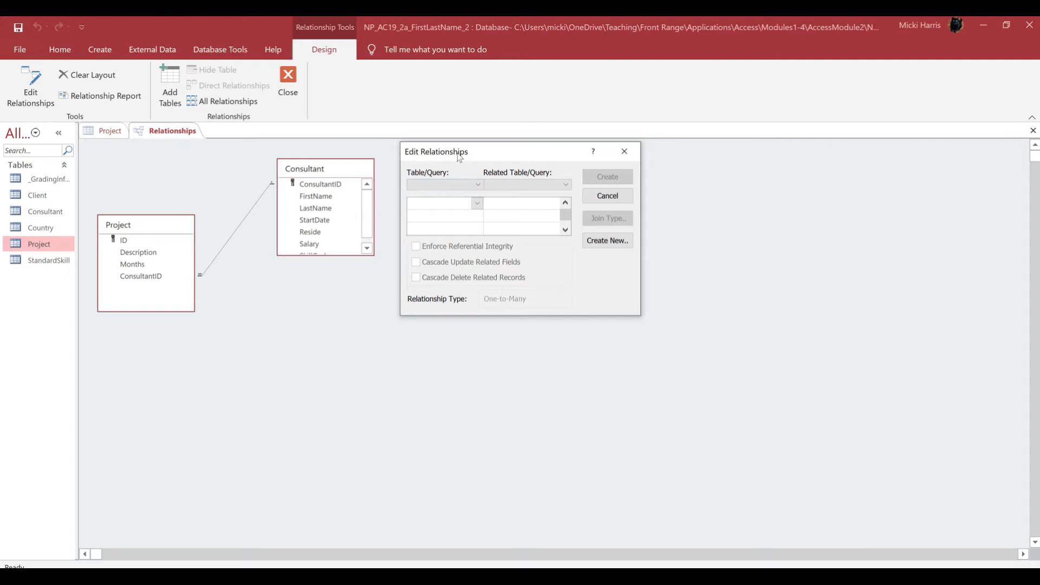
Move the empty Edit Relationships dialog up out of the way of the layout
left_click_drag(436, 152, 446, 160)
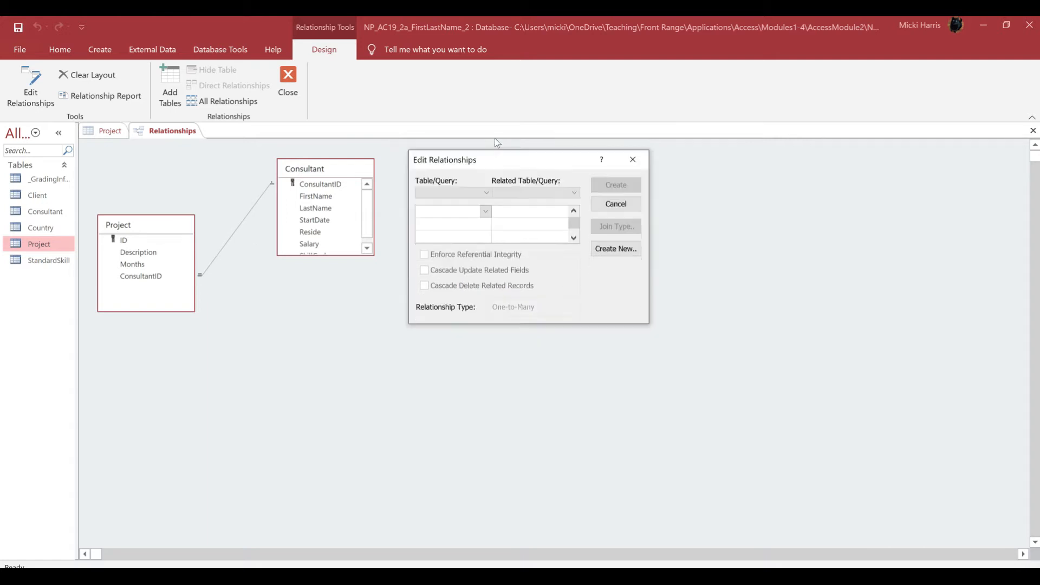
left_click_drag(495, 159, 494, 141)
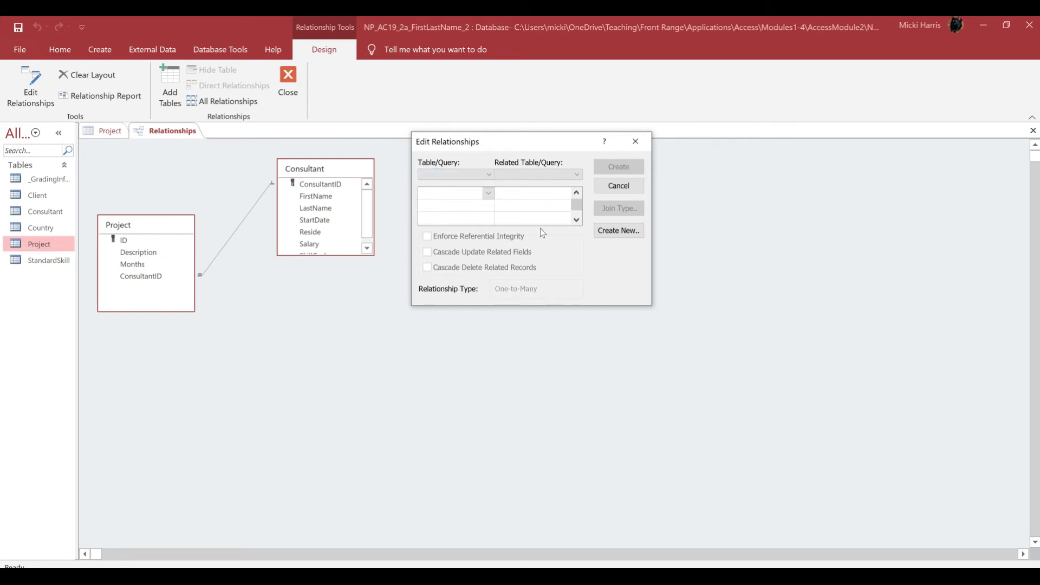
mouse_move(546, 224)
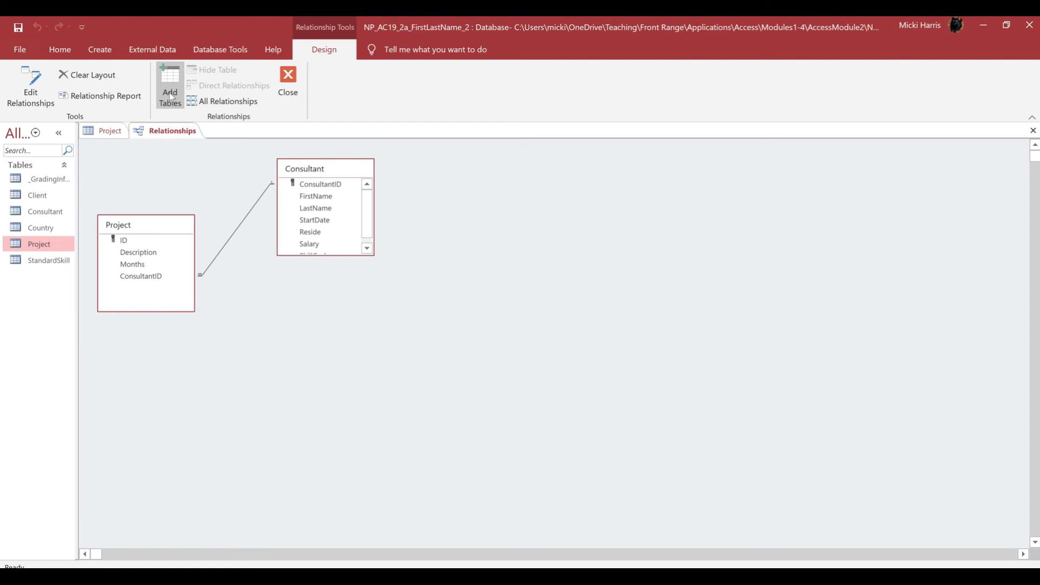
Select StandardSkill in the Show Table list to add it to the layout
left_click(170, 85)
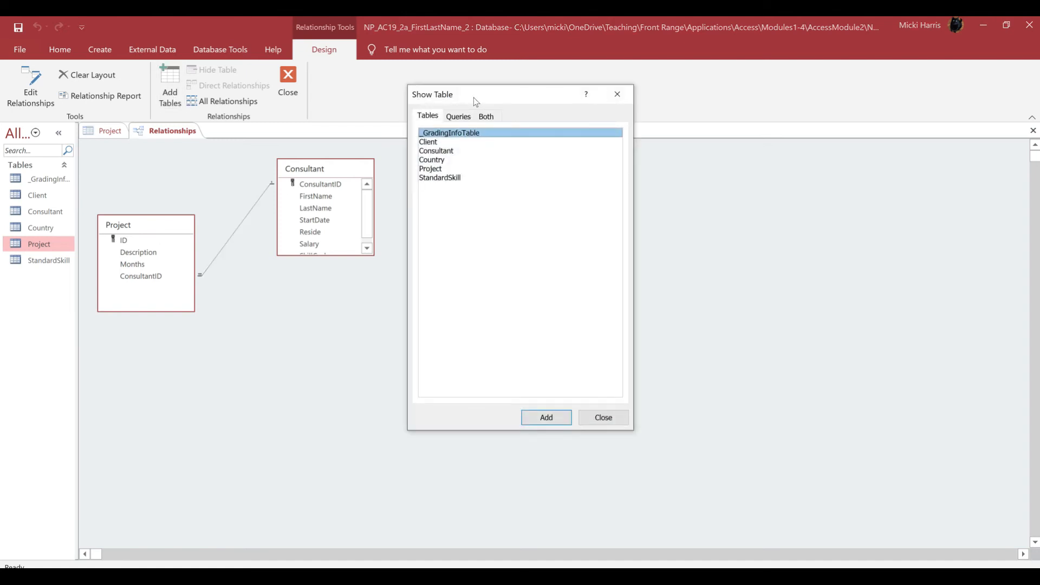
mouse_move(496, 172)
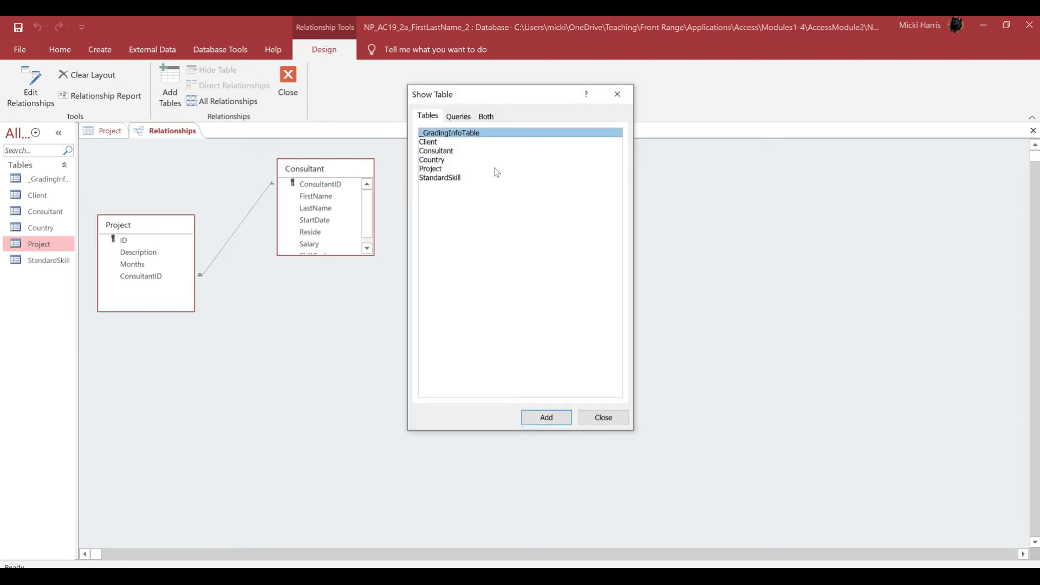
left_click(440, 176)
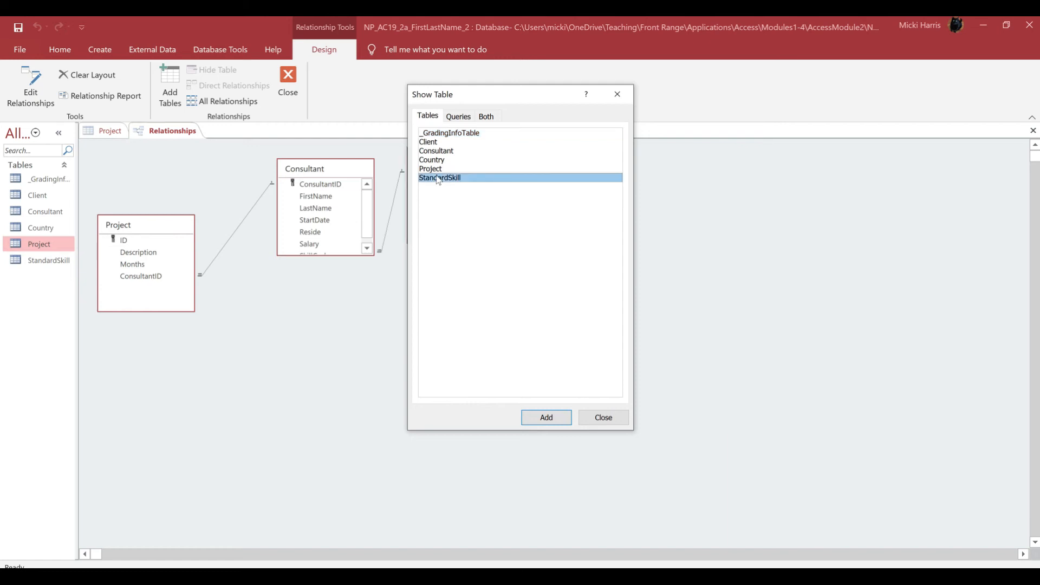
mouse_move(489, 324)
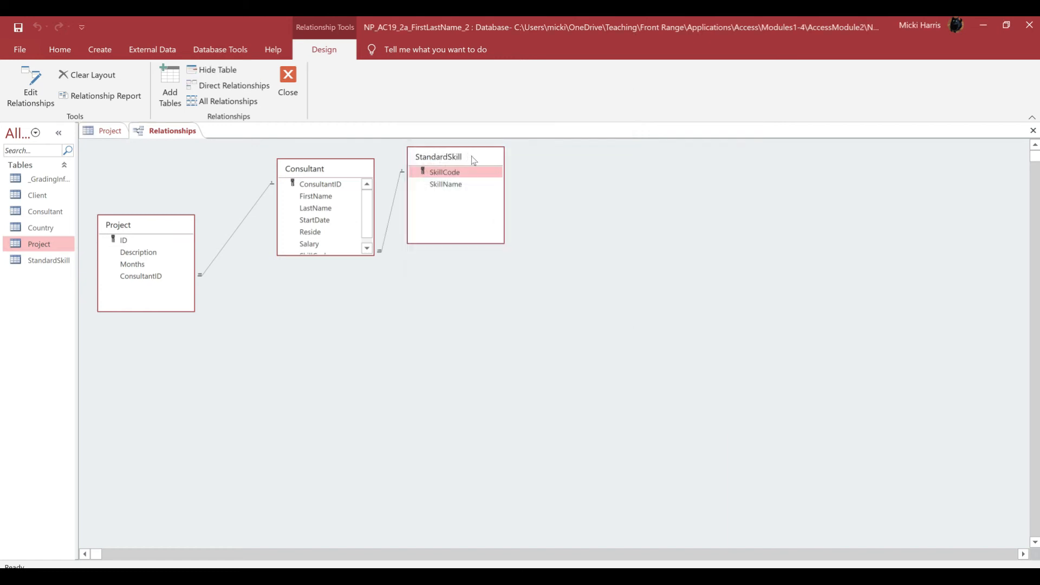
Move the StandardSkill table further right, away from Consultant
left_click_drag(438, 156, 456, 156)
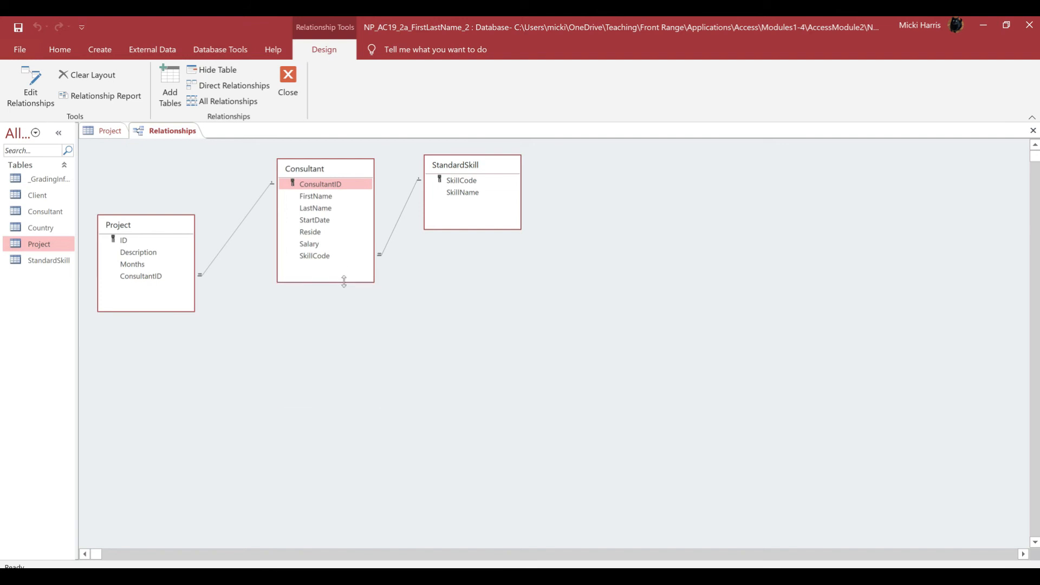
mouse_move(630, 322)
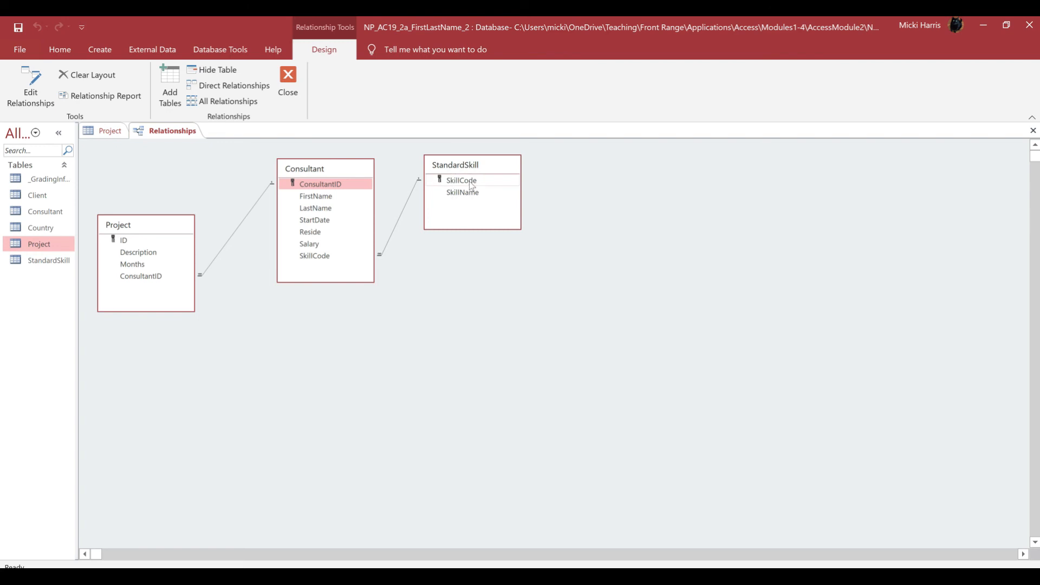
mouse_move(415, 190)
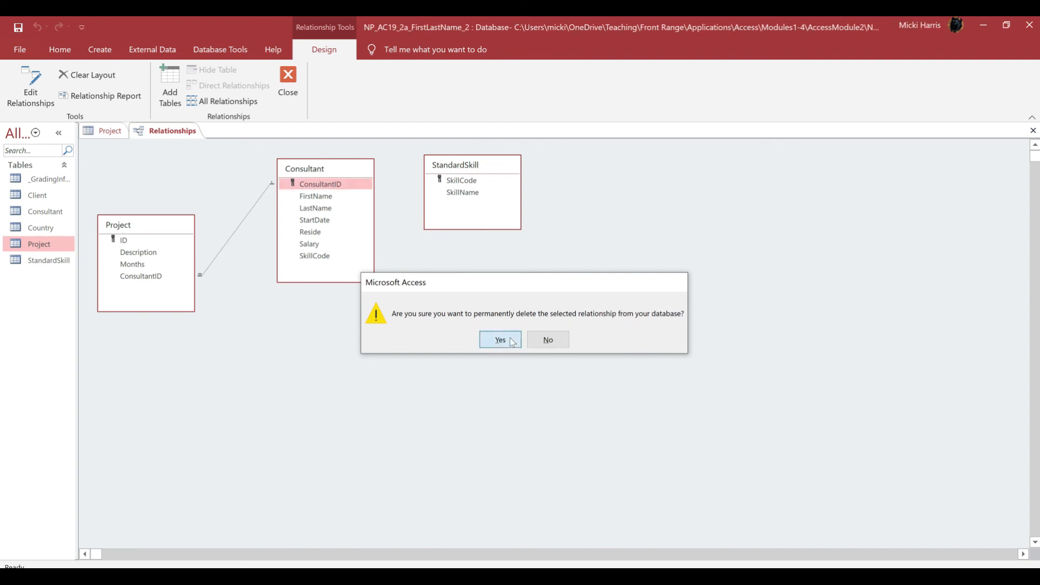
Confirm deleting the old Consultant–StandardSkill relationship
left_click(500, 339)
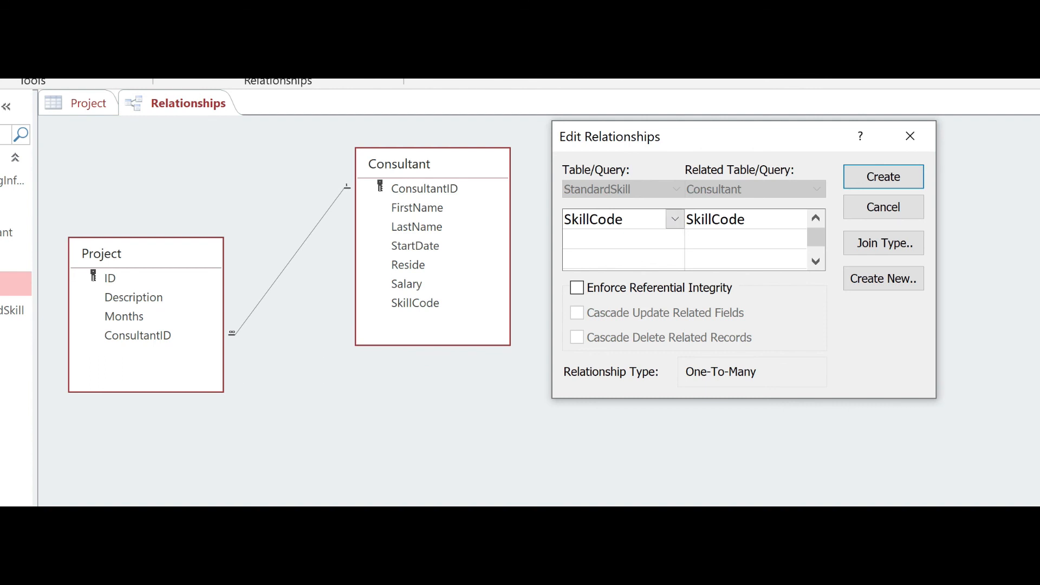
mouse_move(762, 218)
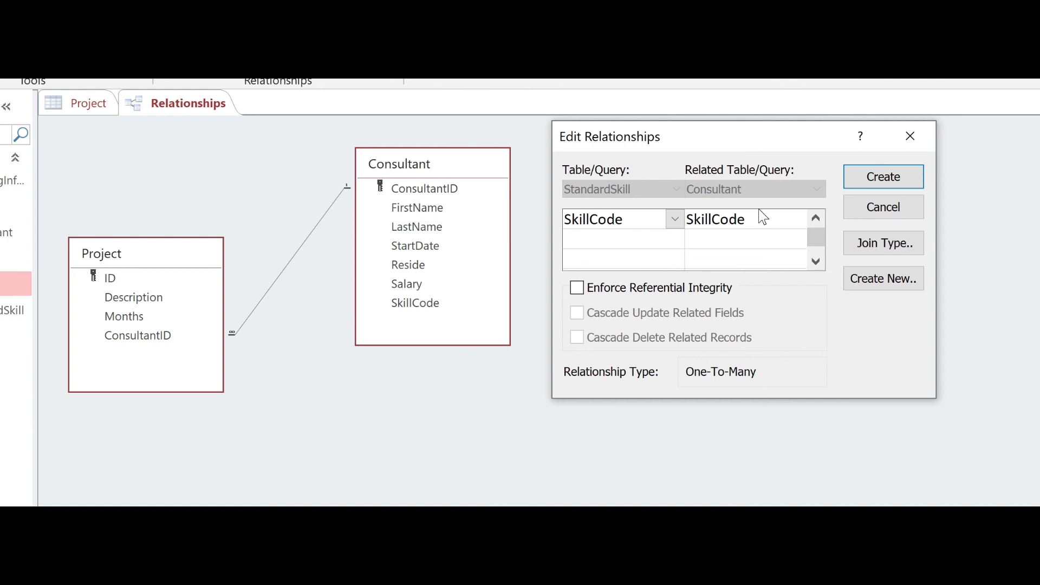
mouse_move(591, 342)
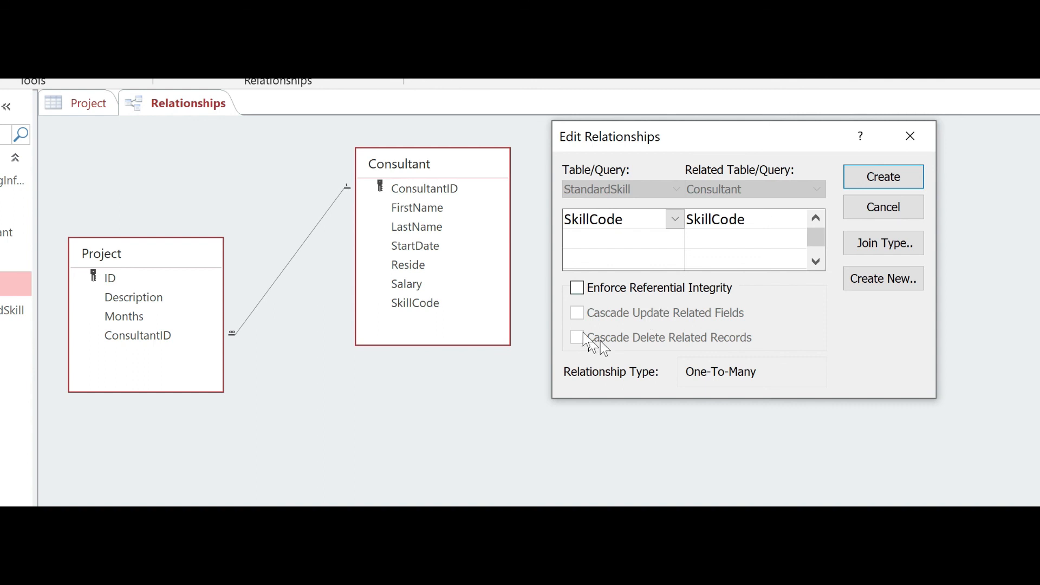
Create the SkillCode-to-SkillCode relationship with Enforce Referential Integrity checked
left_click(576, 287)
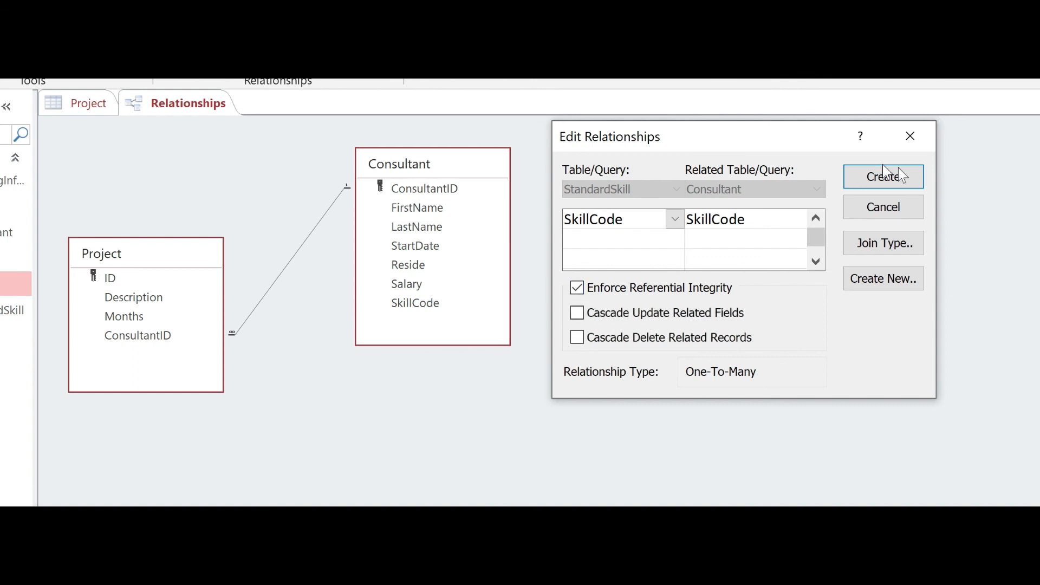
left_click(883, 177)
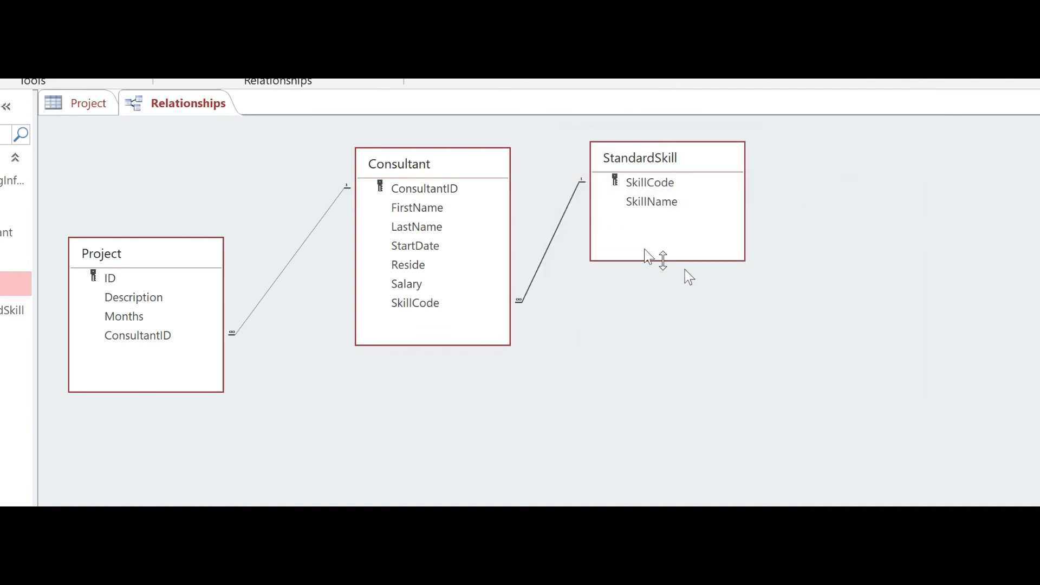
mouse_move(538, 262)
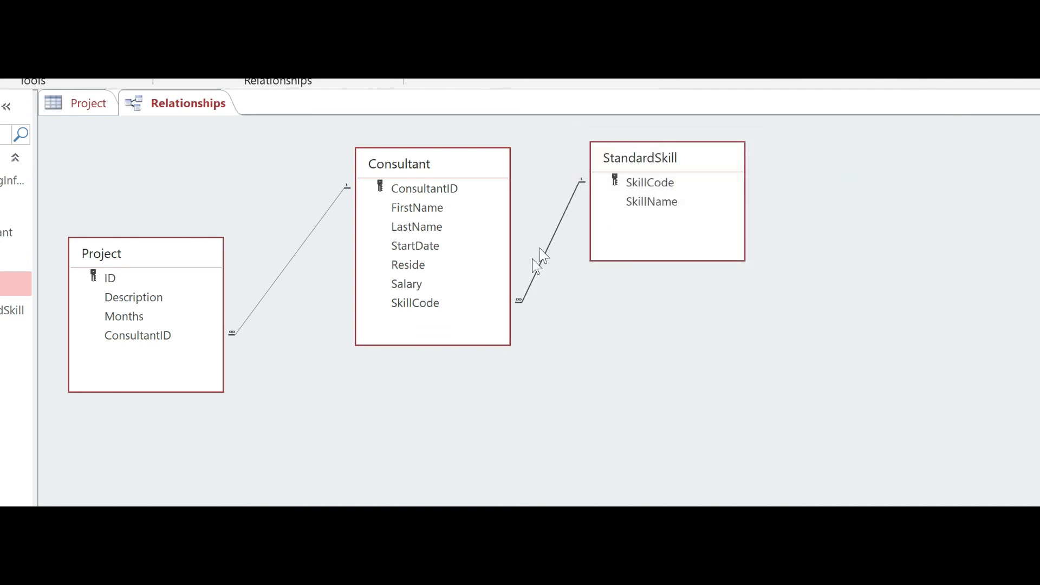
mouse_move(506, 287)
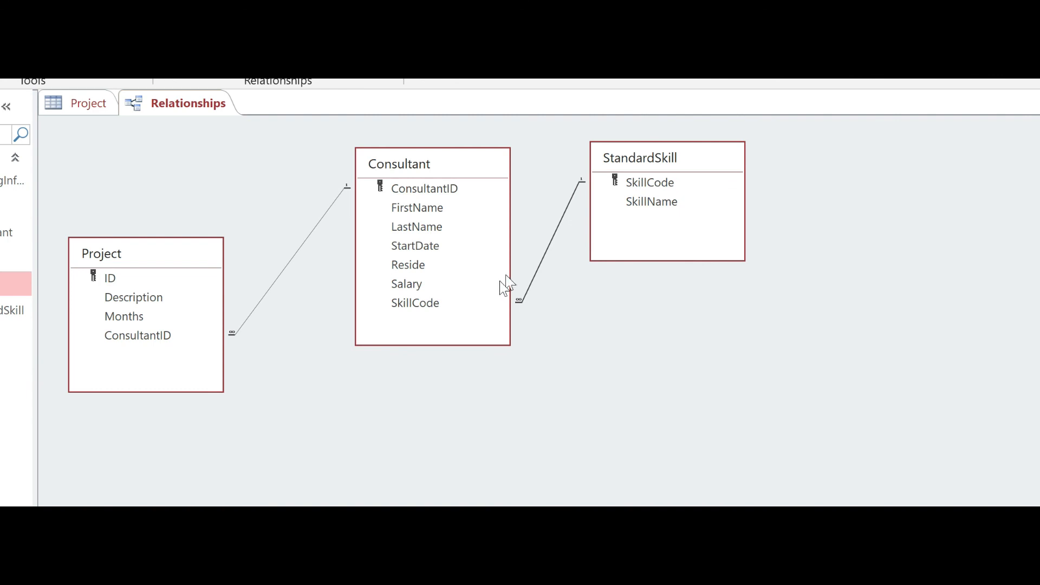
mouse_move(696, 346)
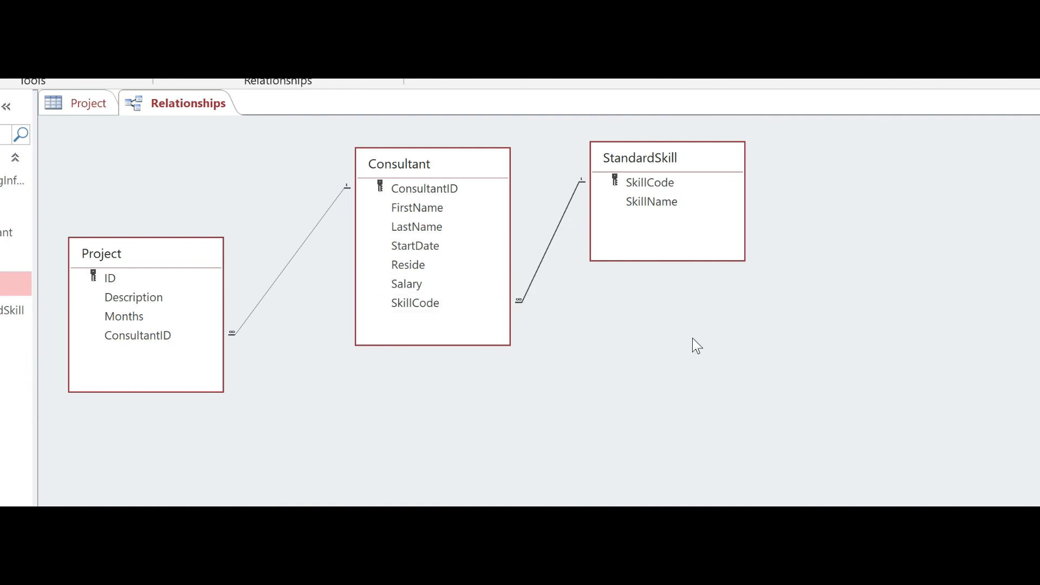